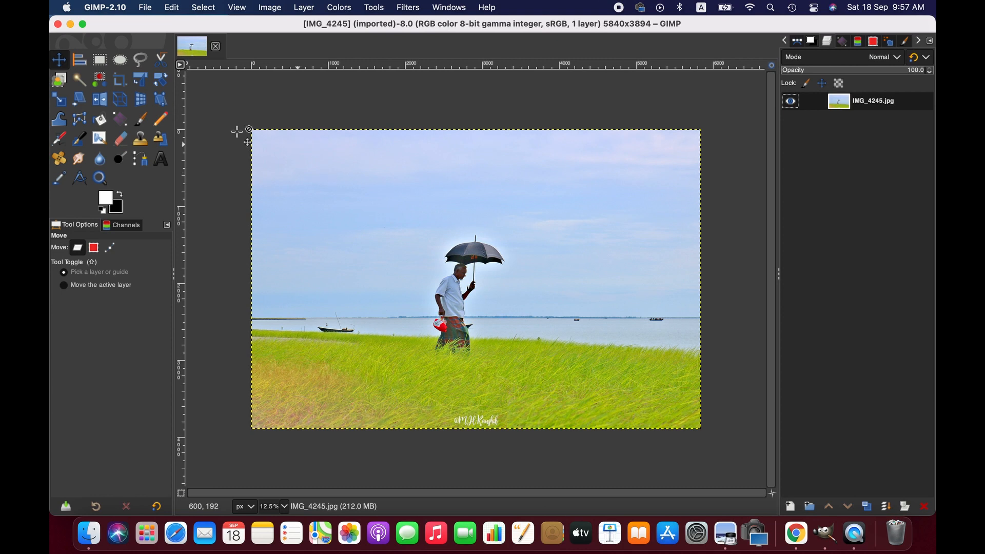
mouse_move(117, 60)
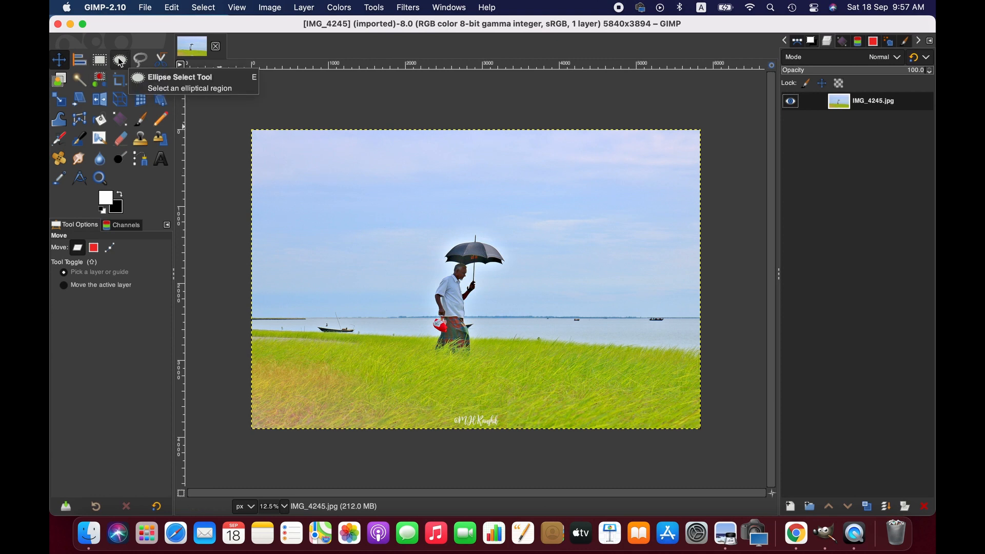
- Draw a fixed 1:1 elliptical selection, 2400 px across, centred on the man with the umbrella
click(117, 59)
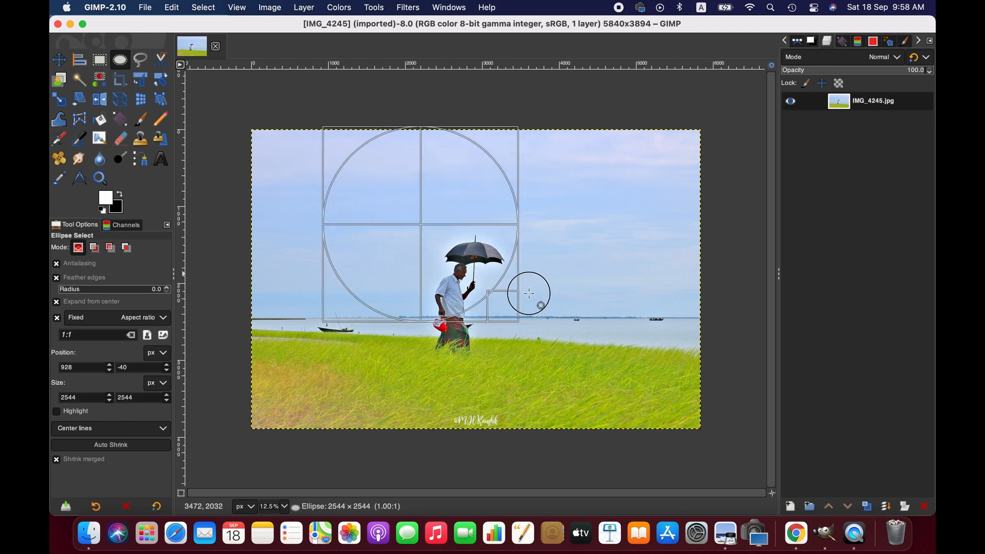
drag(529, 293, 513, 287)
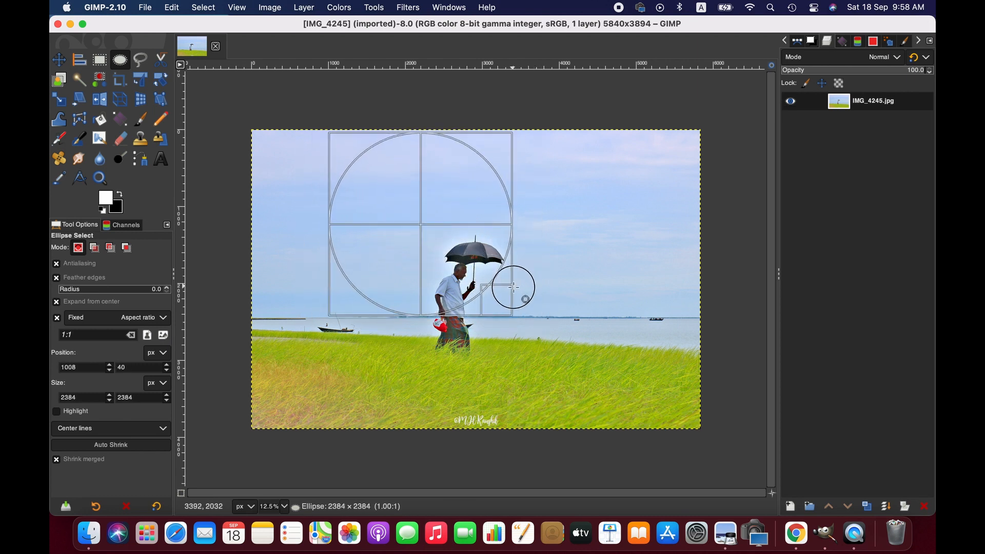
drag(512, 288, 452, 296)
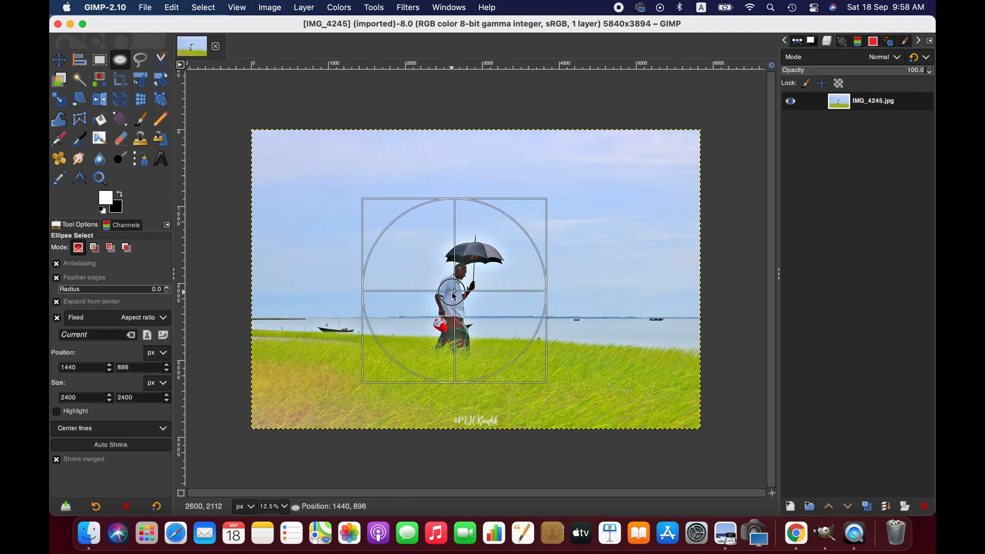
drag(452, 296, 452, 300)
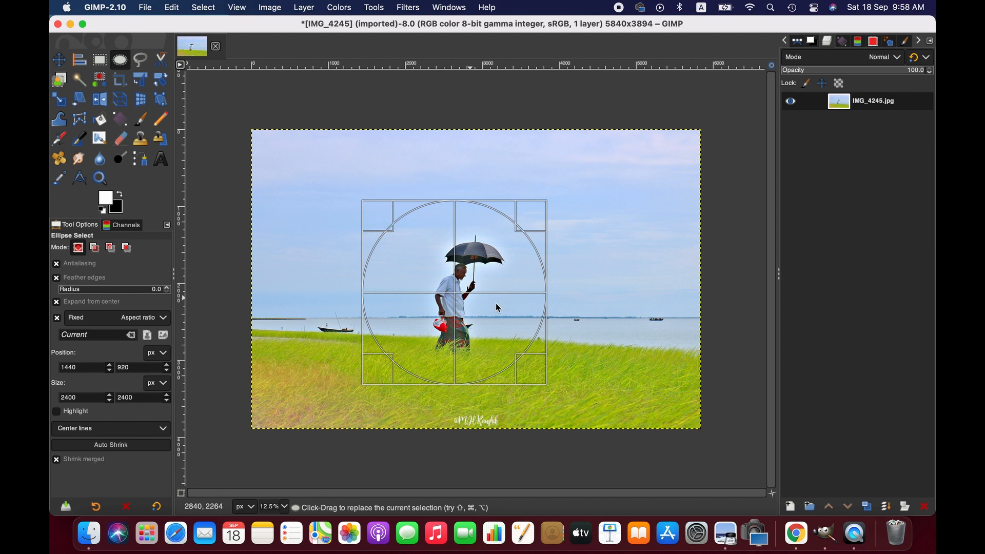
drag(496, 307, 454, 292)
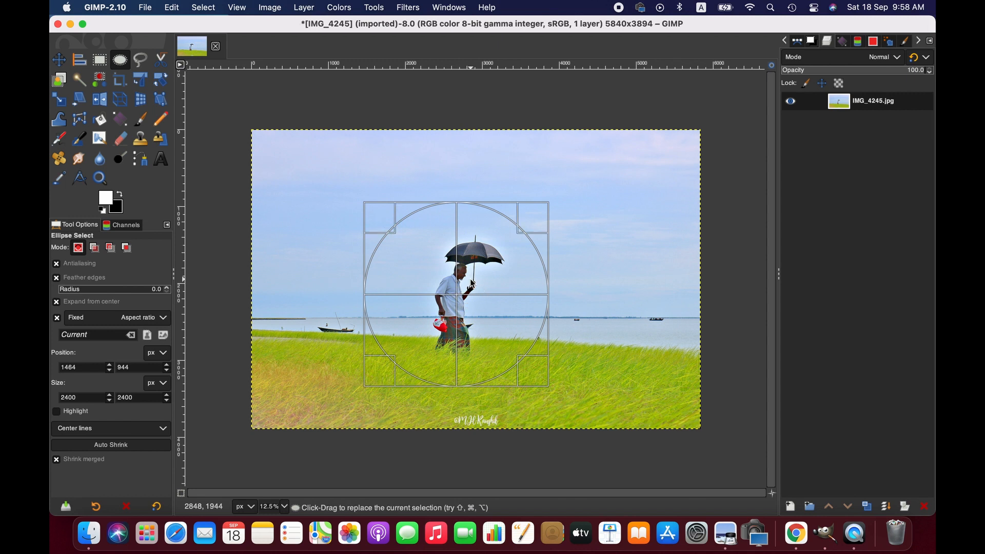
mouse_move(255, 109)
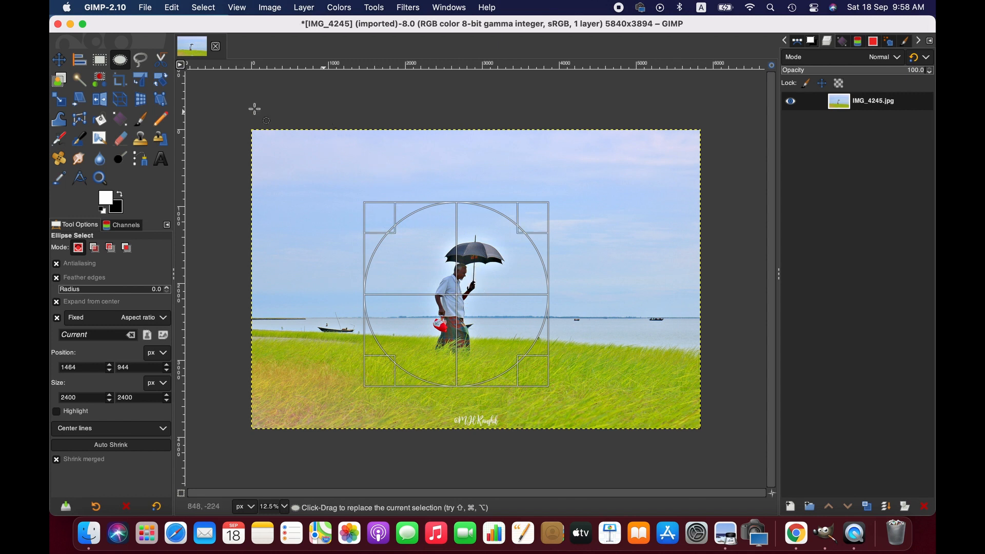
- Invert the circular selection and clear the surroundings to black
click(202, 7)
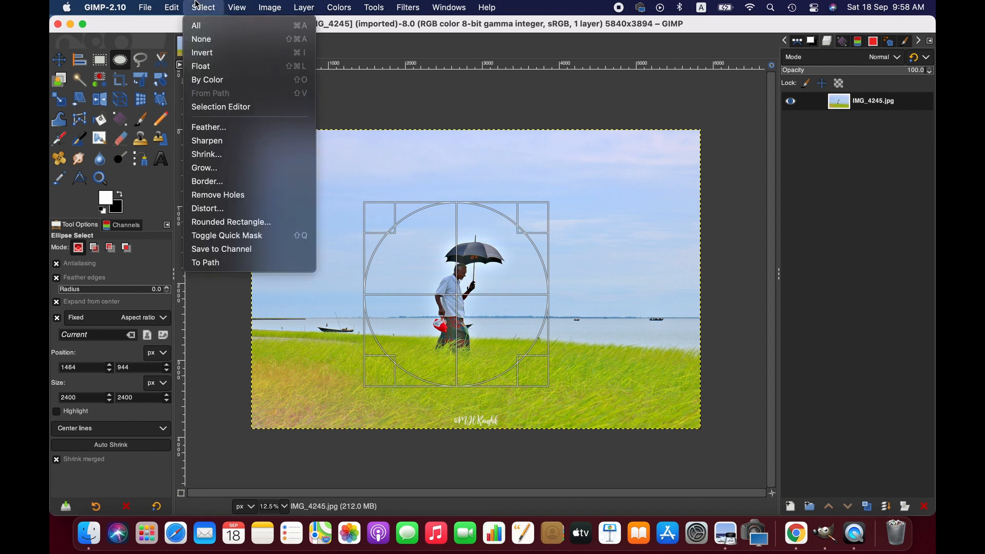
mouse_move(214, 56)
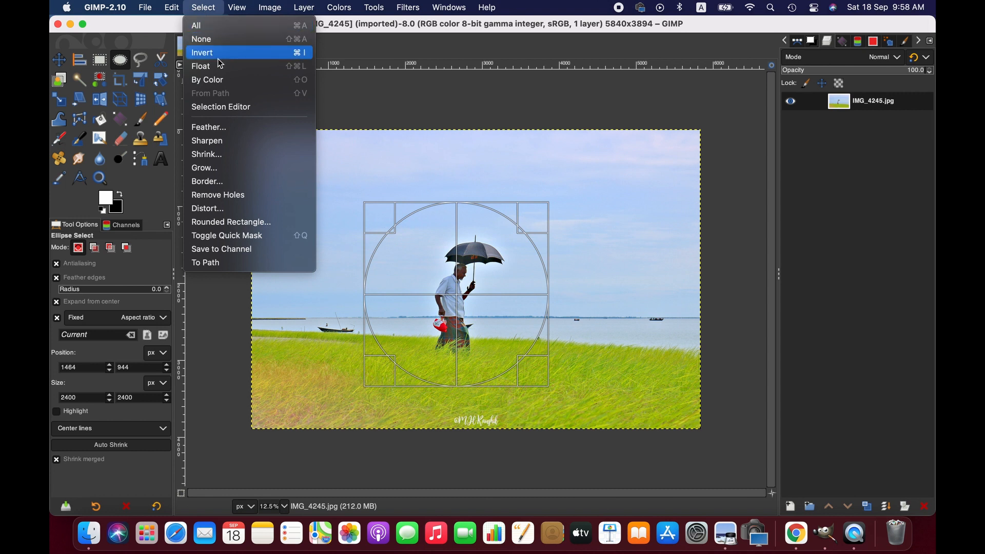
click(201, 39)
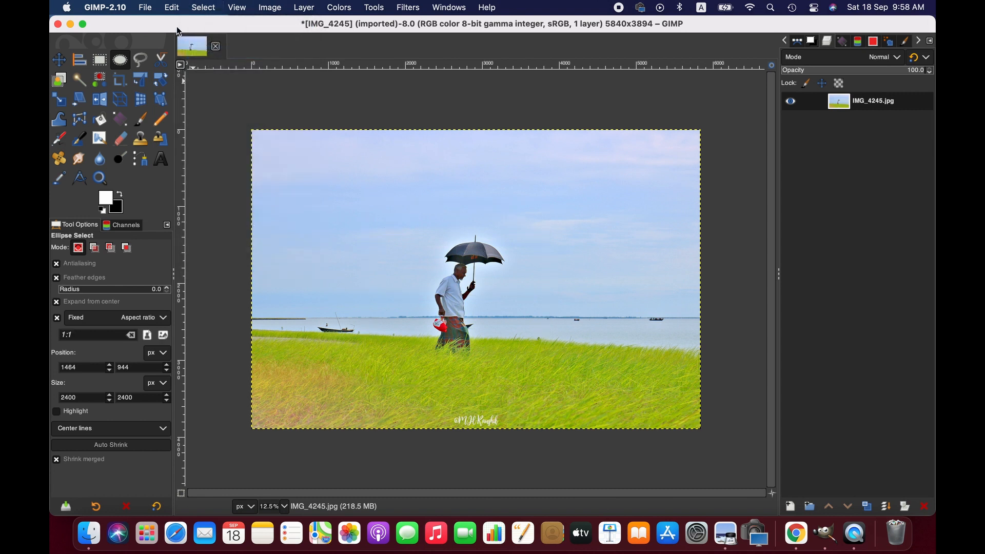
click(171, 8)
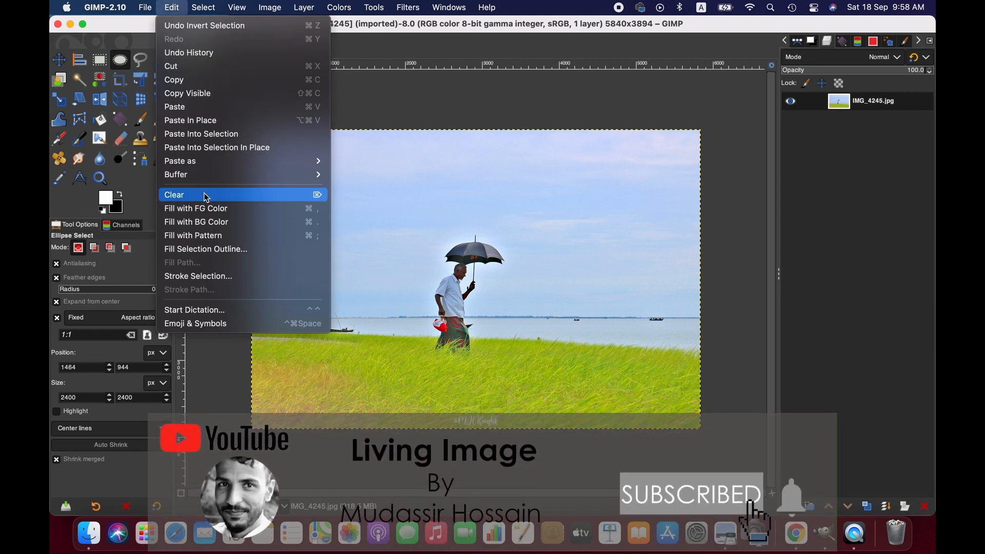
click(173, 195)
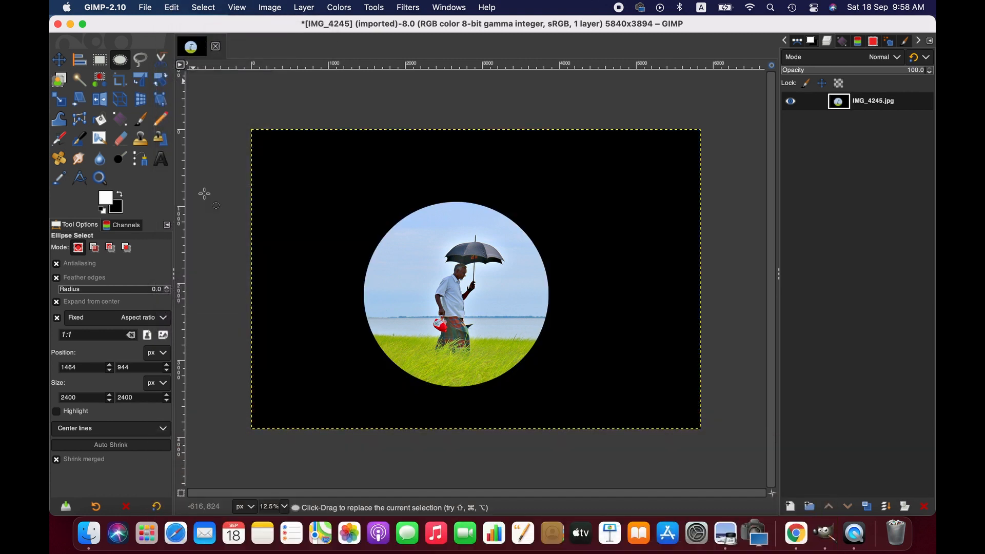
mouse_move(404, 339)
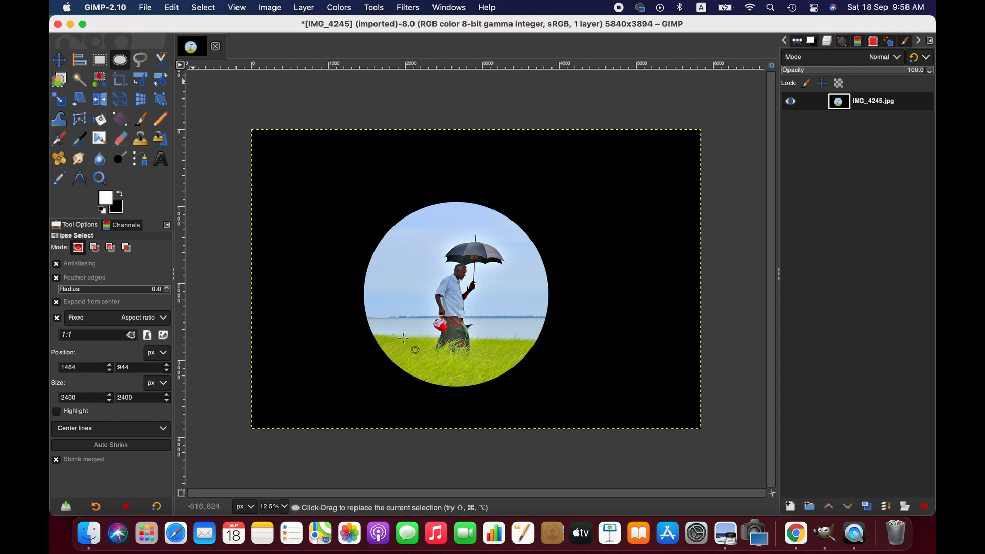
mouse_move(537, 308)
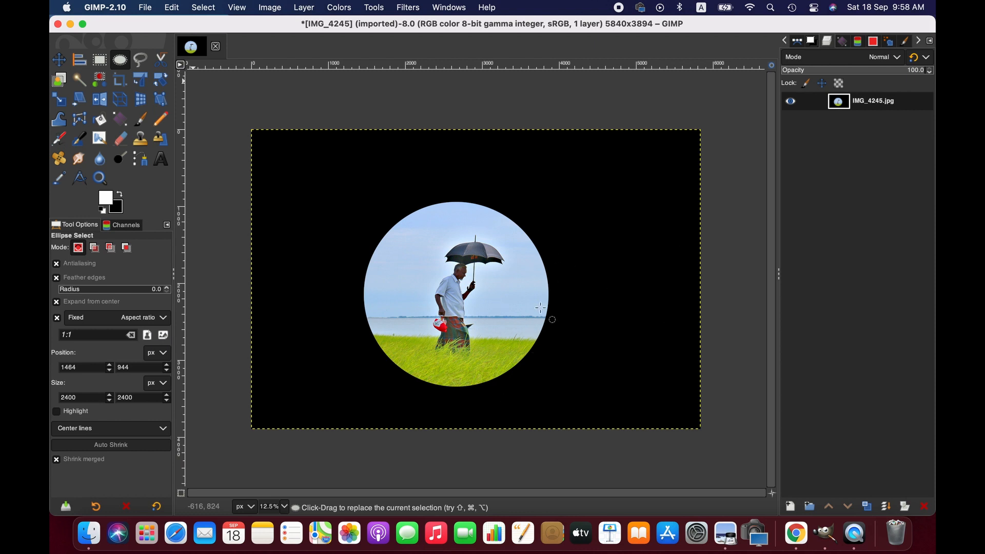
mouse_move(411, 214)
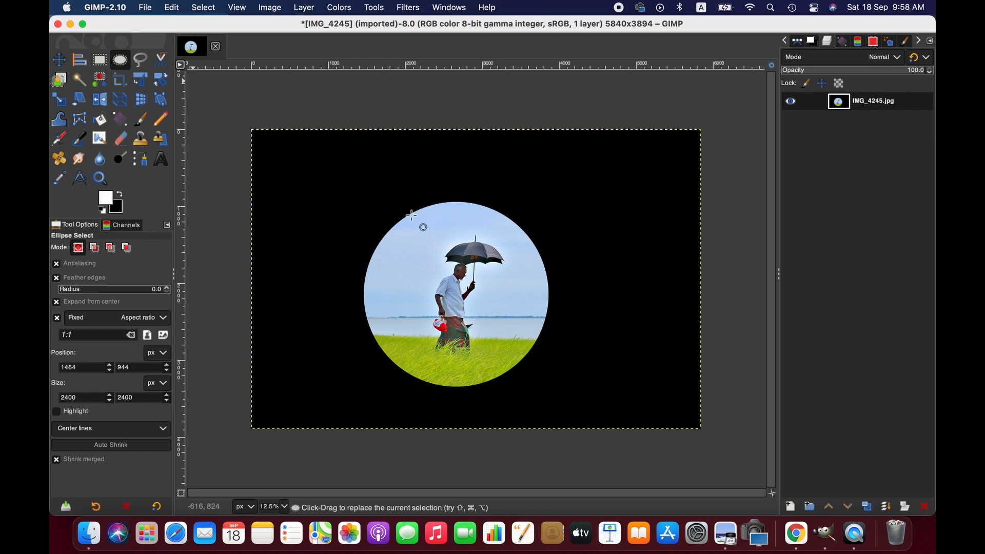
mouse_move(553, 228)
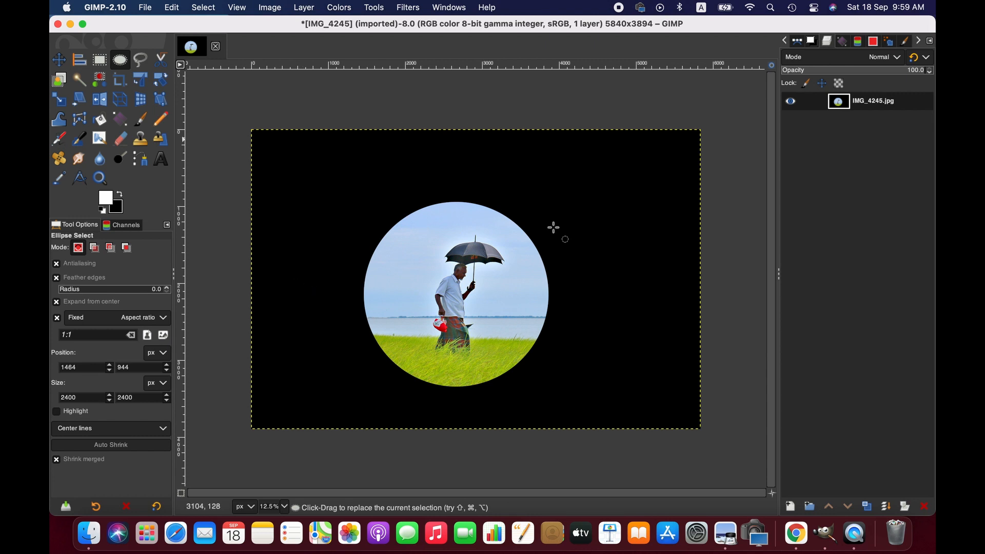
mouse_move(312, 127)
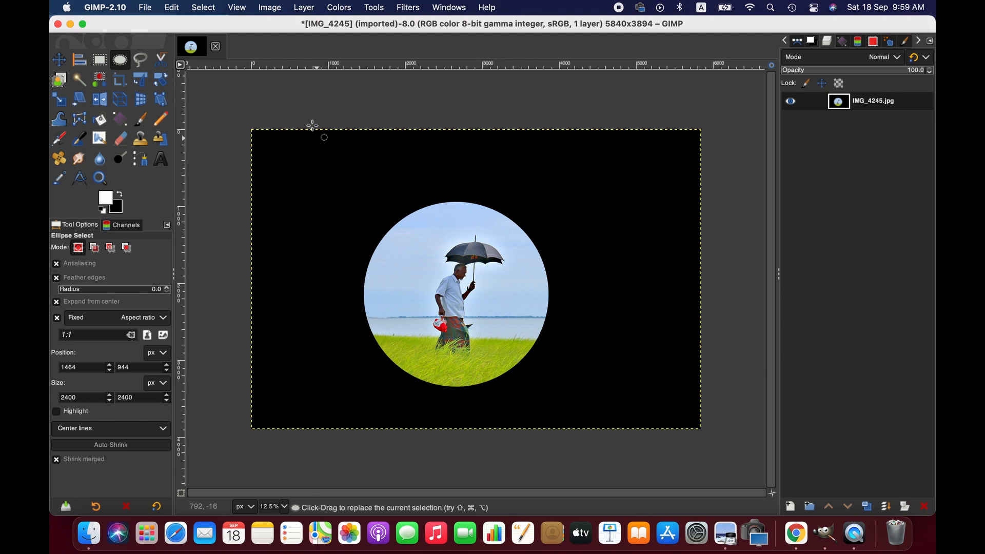
- Stroke the circular selection with a thin white outline via Edit > Stroke Selection
click(171, 7)
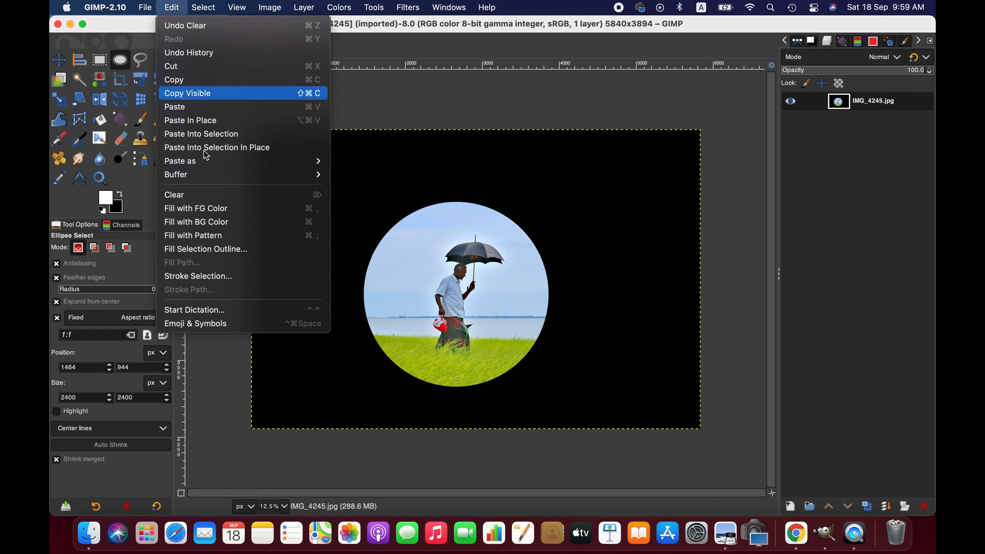
click(197, 276)
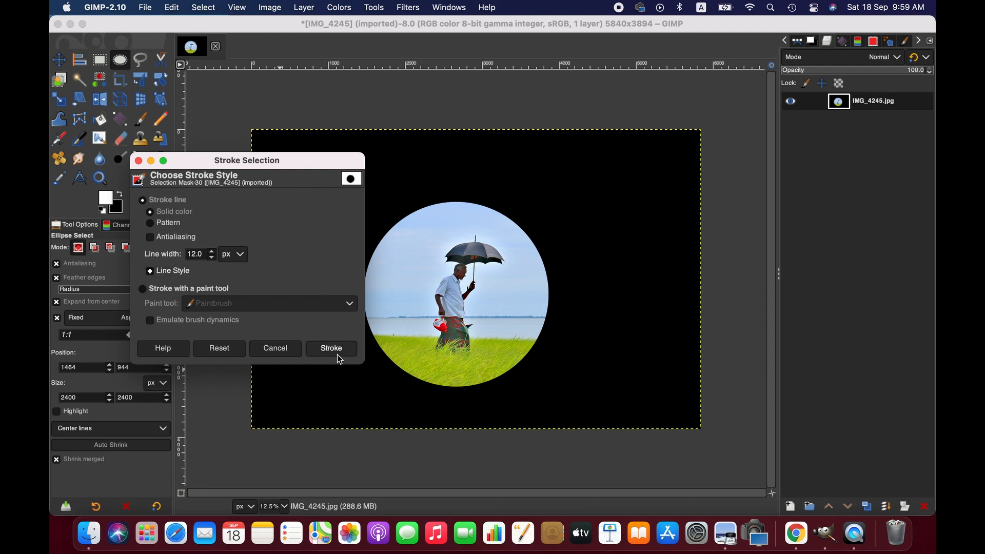
mouse_move(103, 193)
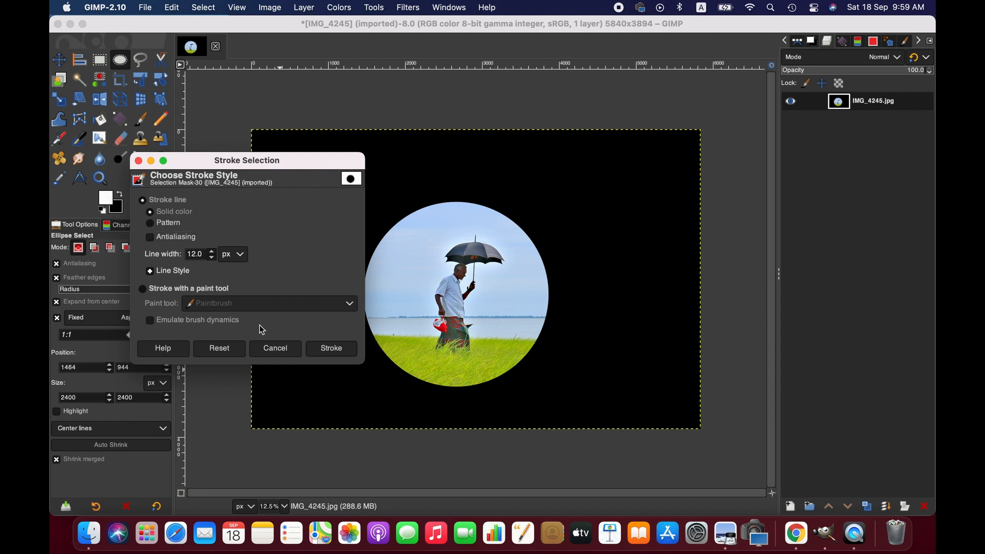
mouse_move(273, 390)
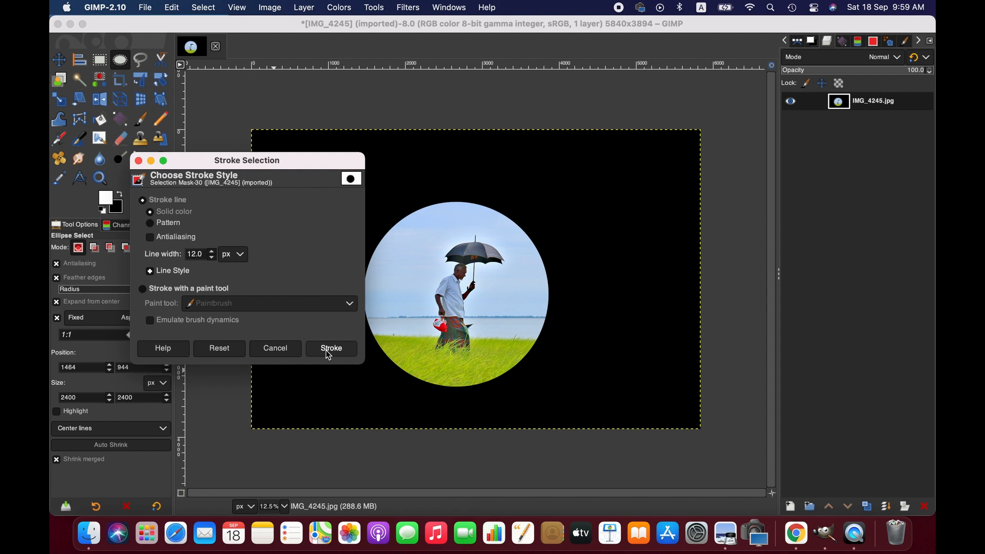
click(330, 348)
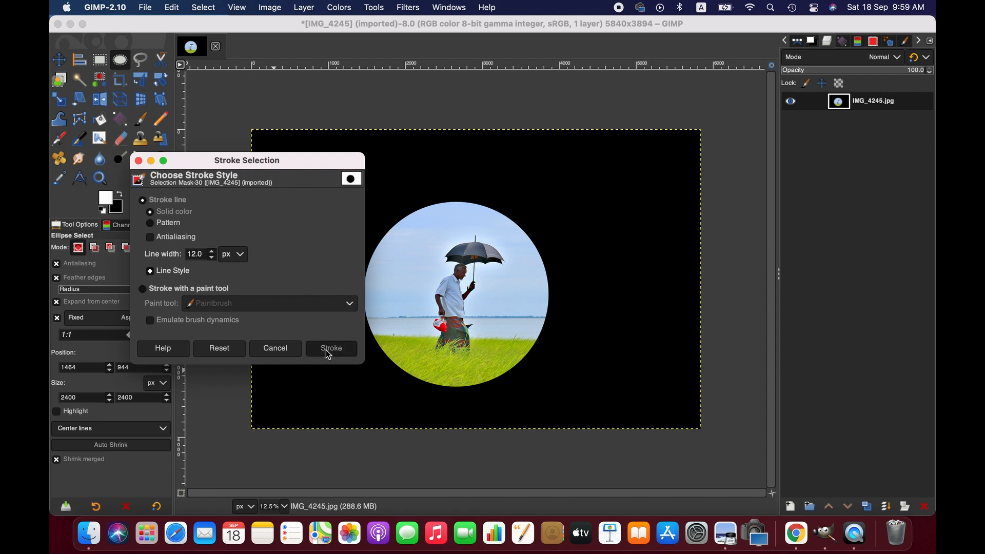
click(330, 349)
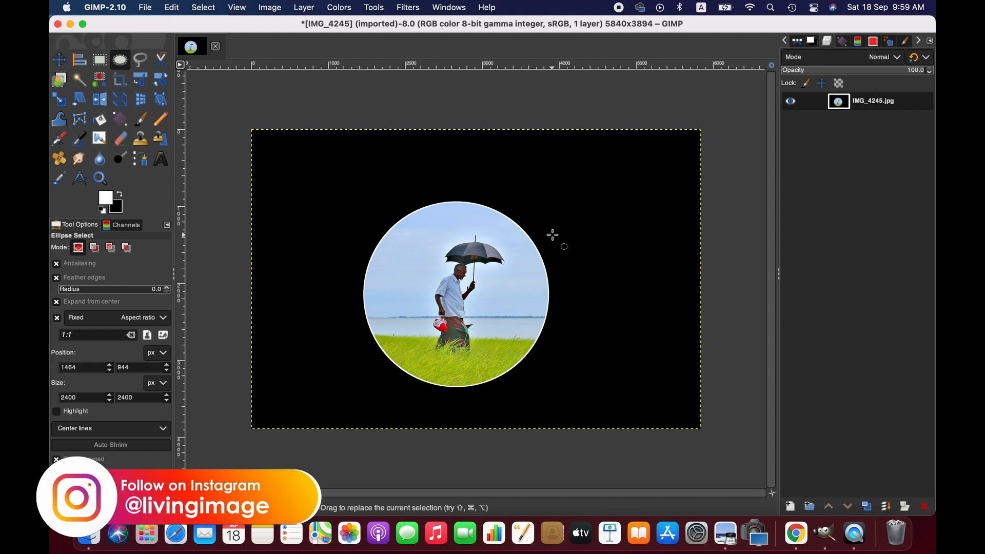
mouse_move(711, 94)
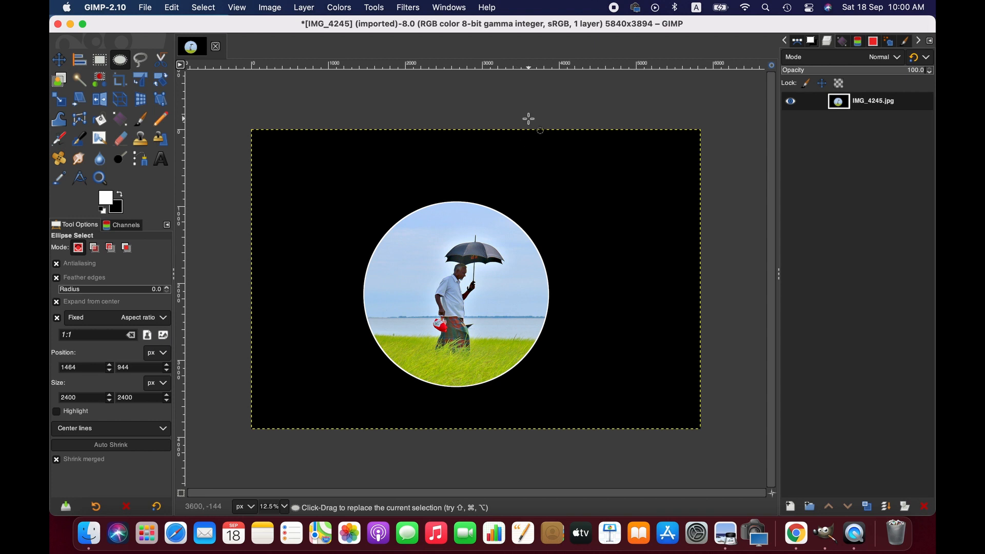
- Invert back to the circle, copy it and paste it as a new Pasted Layer
click(203, 7)
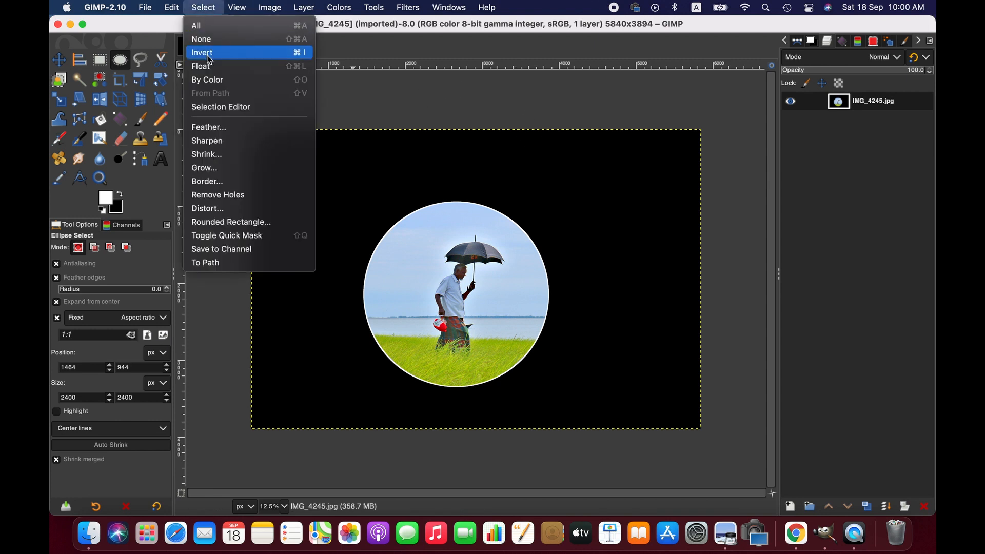
click(201, 52)
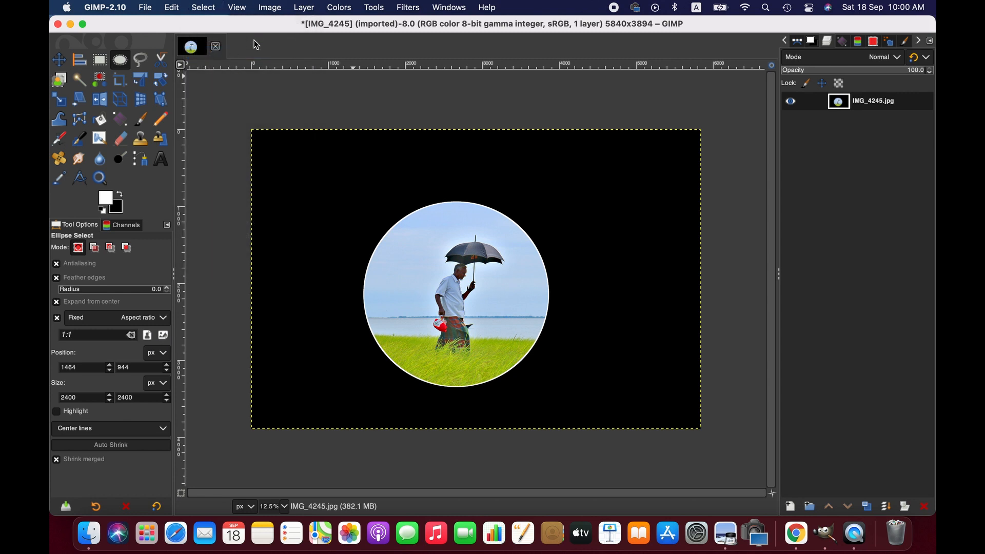
mouse_move(407, 252)
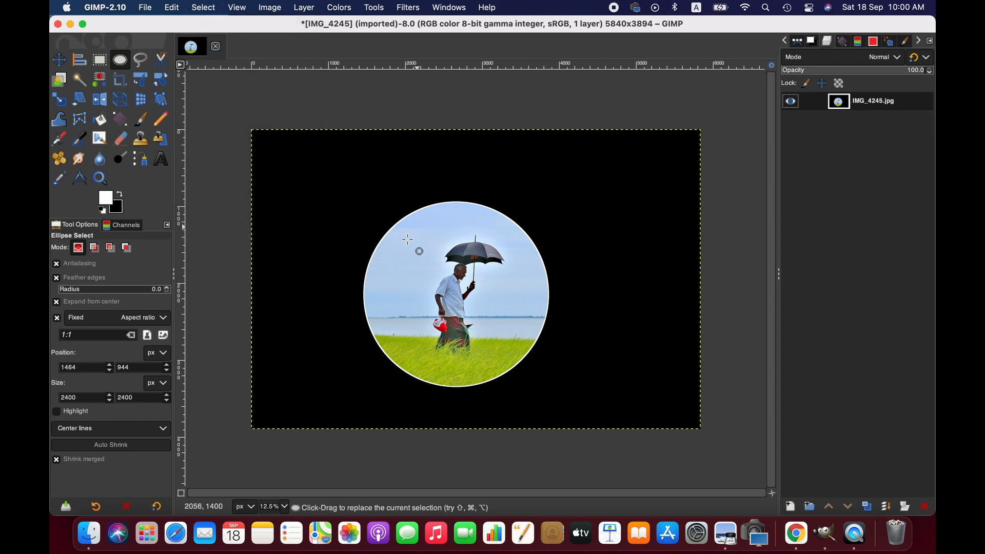
mouse_move(422, 304)
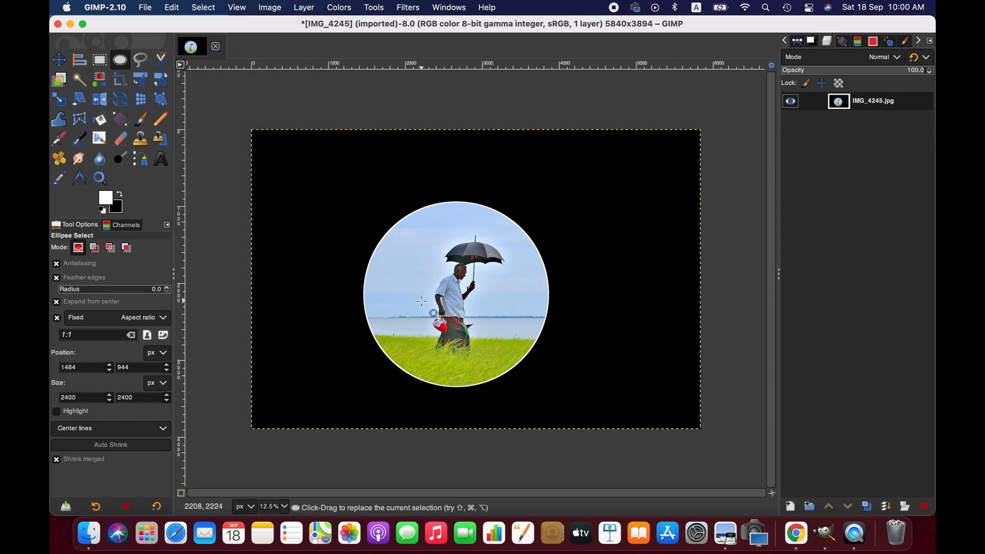
mouse_move(226, 108)
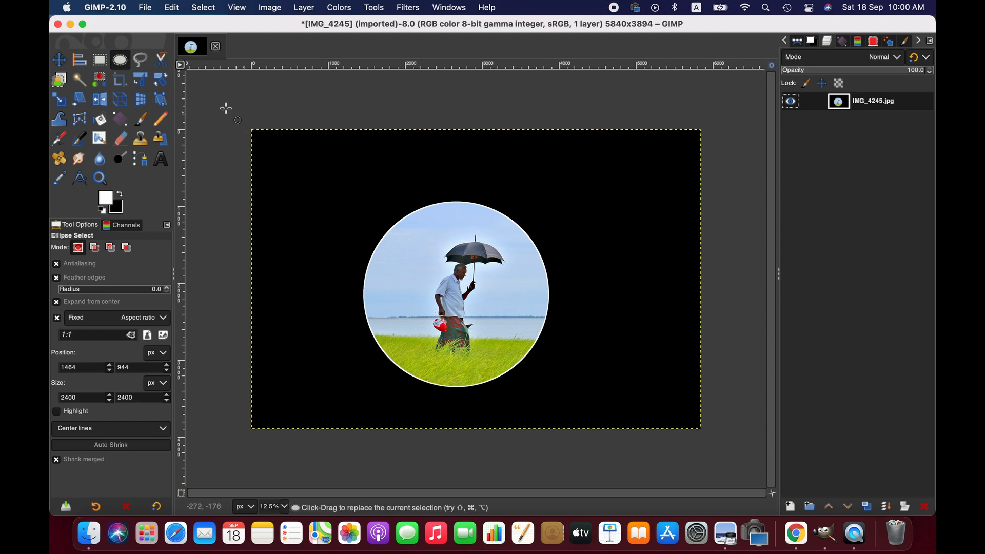
click(171, 7)
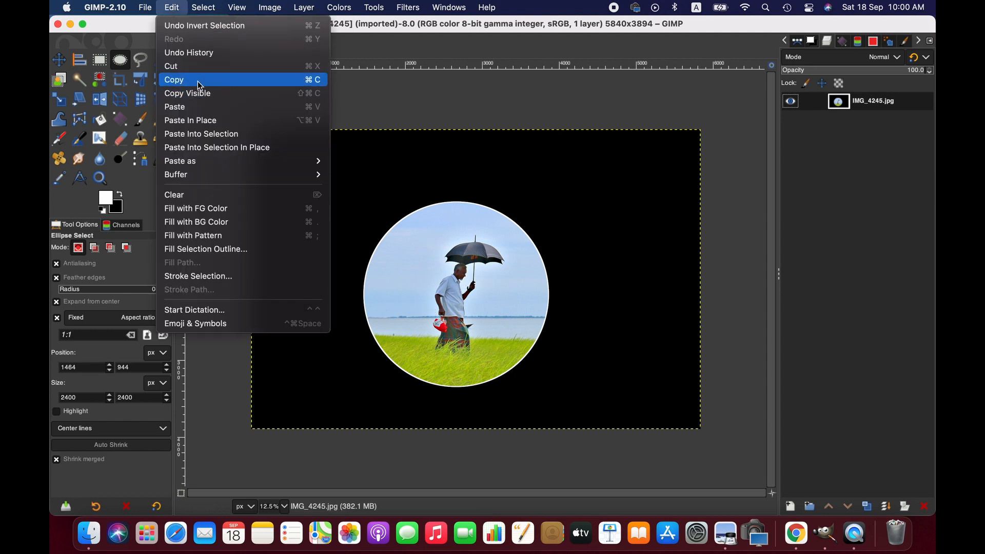
click(173, 80)
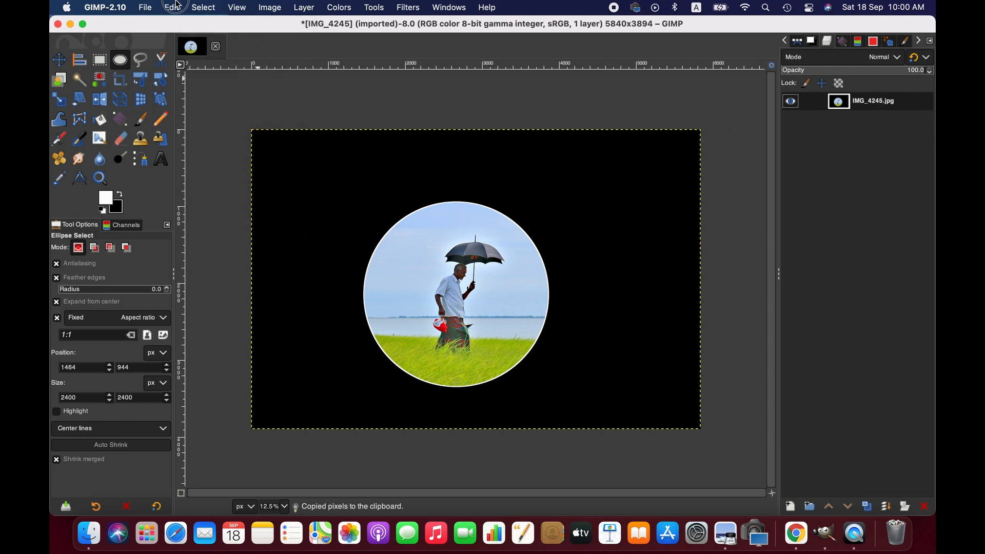
click(172, 7)
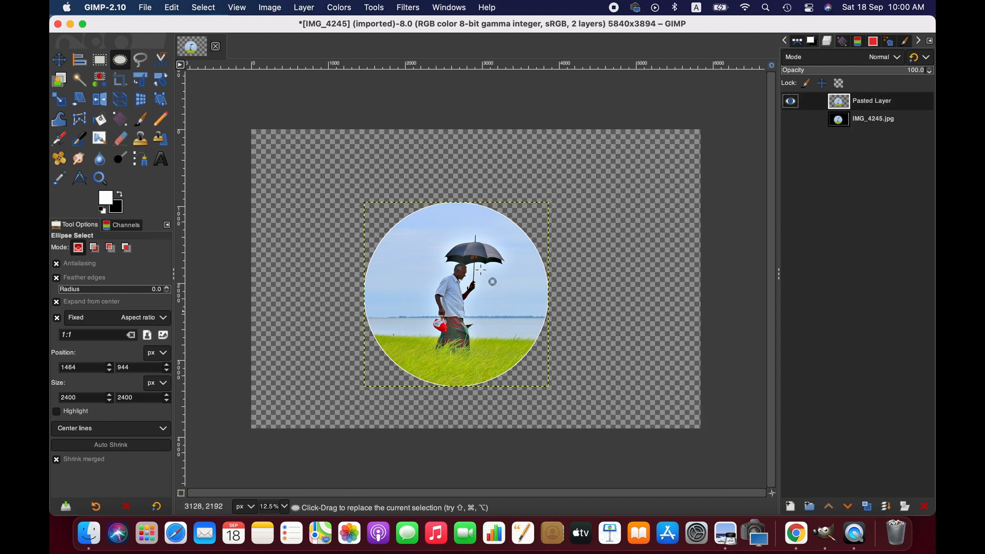
mouse_move(531, 231)
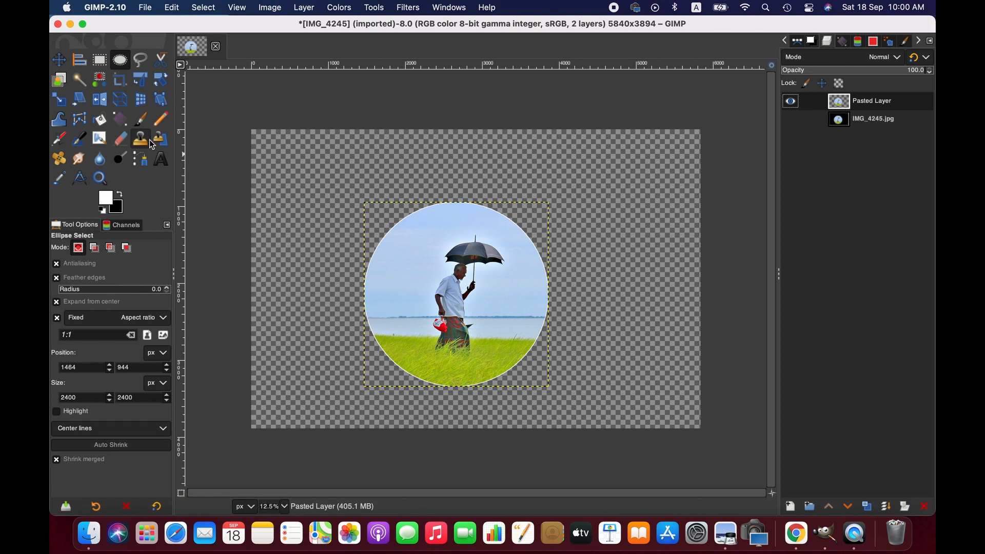
mouse_move(160, 118)
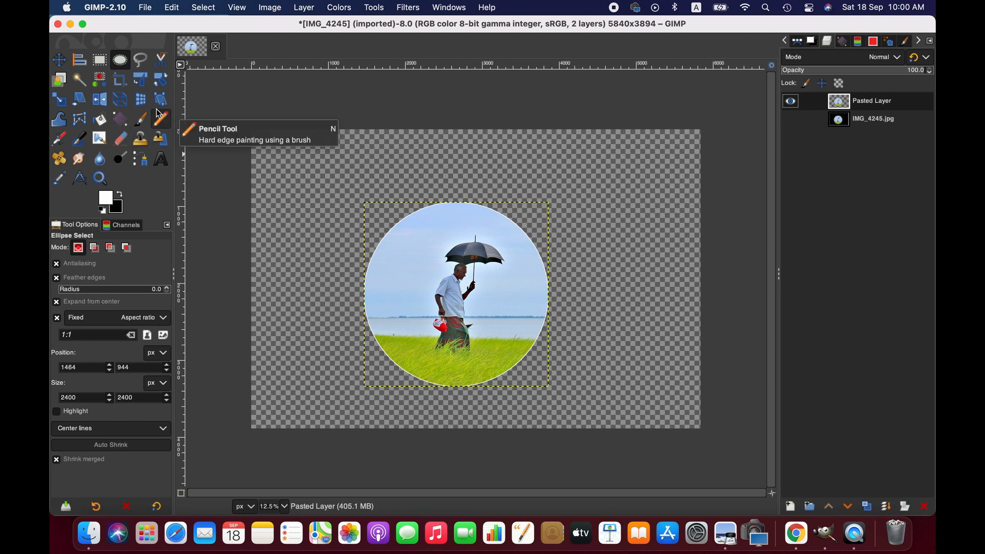
mouse_move(58, 61)
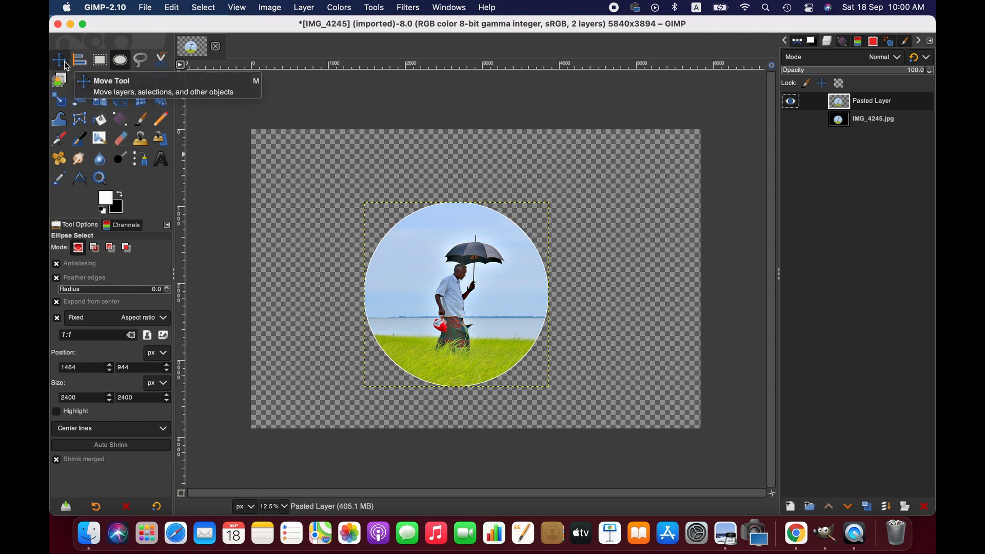
- Switch to the Move tool and remove the original IMG_4245.jpg layer
click(57, 62)
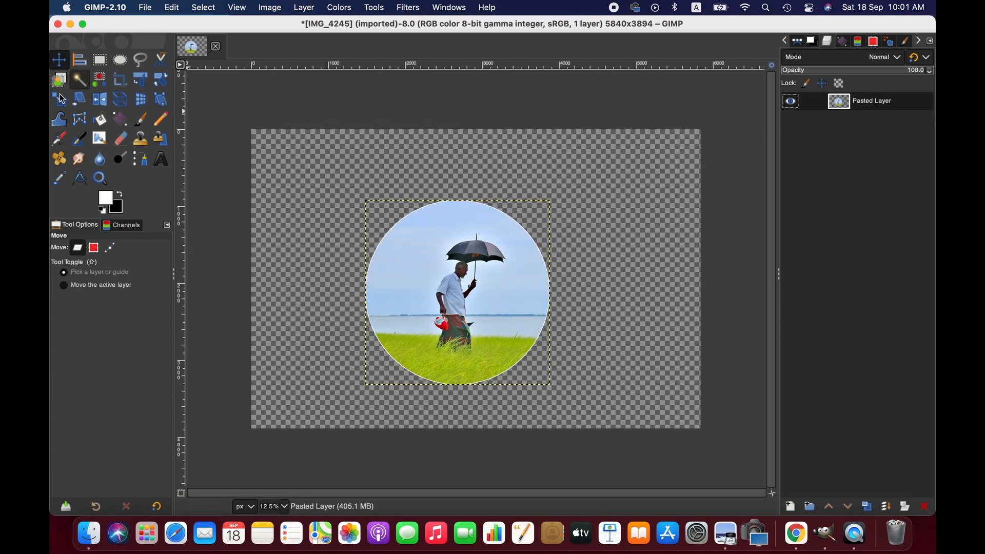
mouse_move(761, 139)
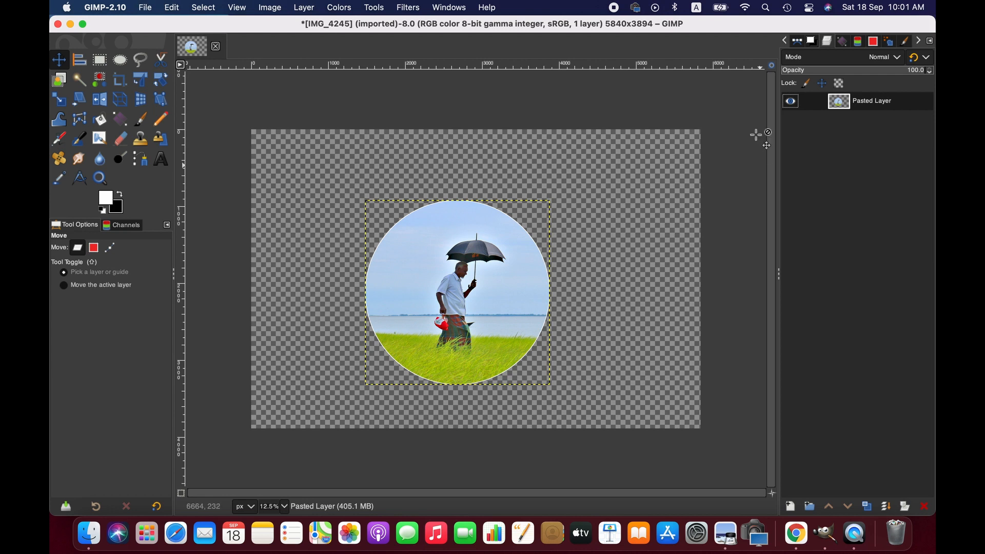
mouse_move(790, 506)
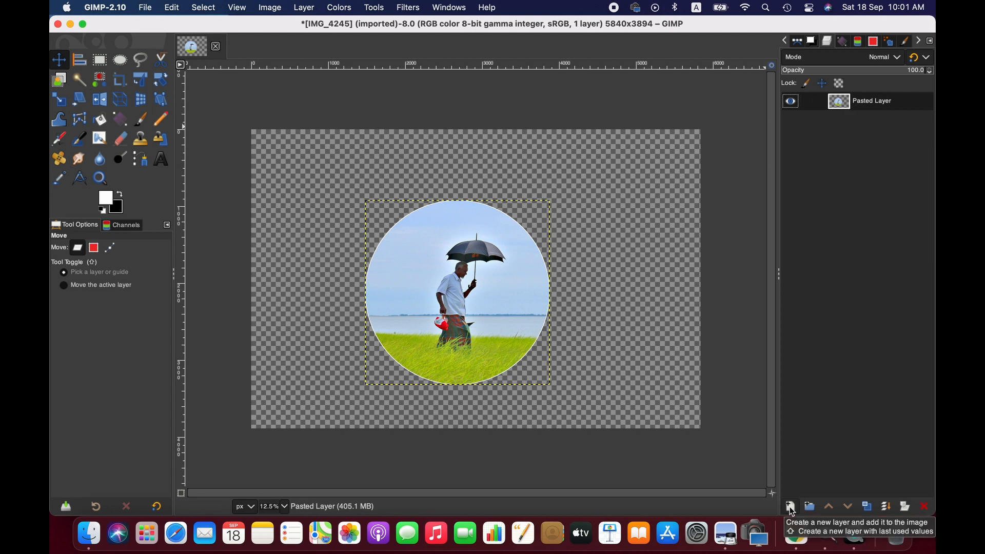
- Add a new filled layer, then remove the unwanted black-filled one
click(788, 506)
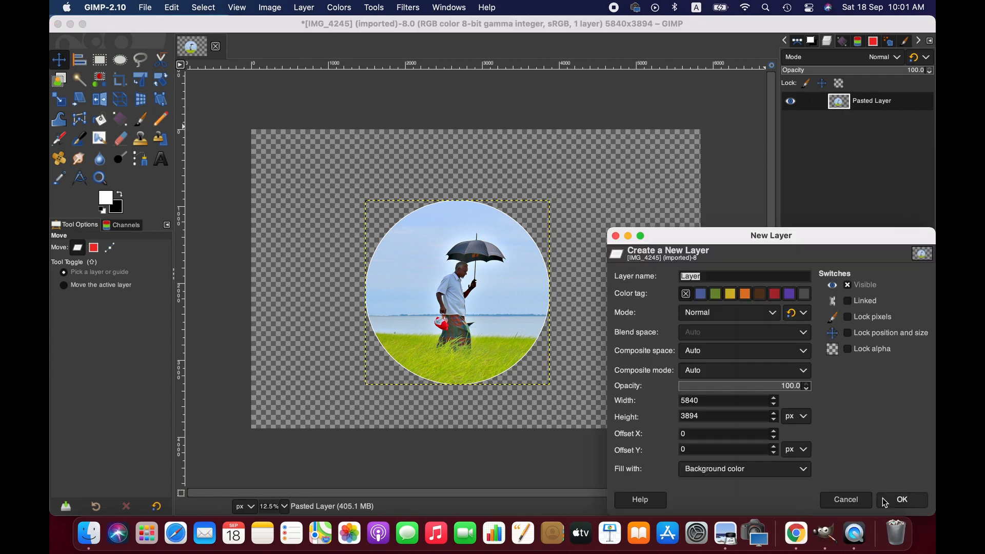
click(901, 499)
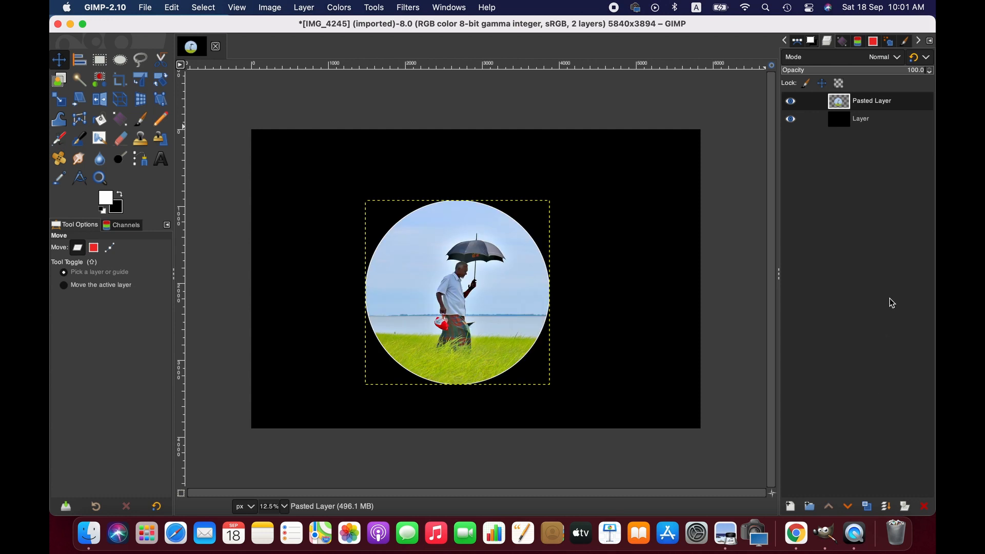
drag(456, 293, 462, 275)
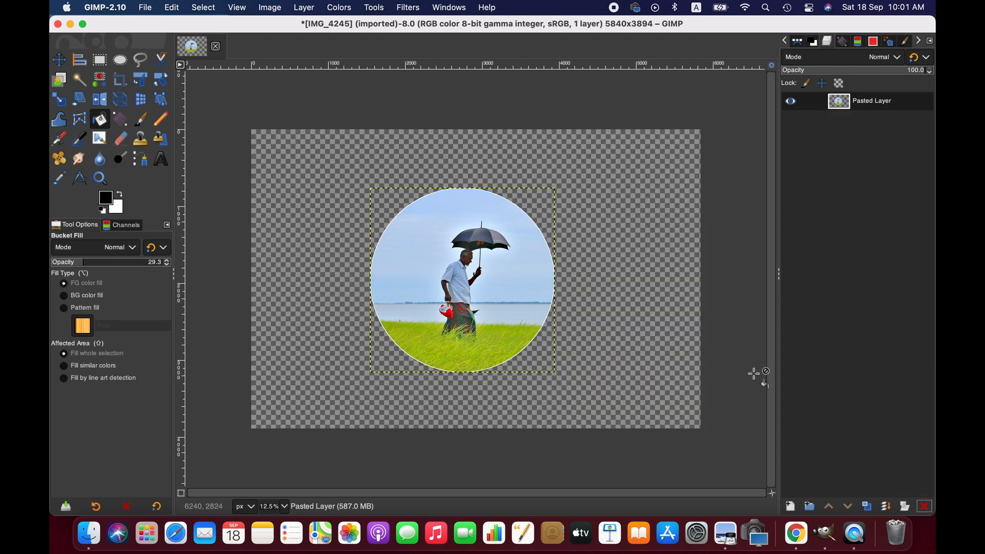
- Create a white-filled layer and raise the Pasted Layer above it as the background
click(301, 7)
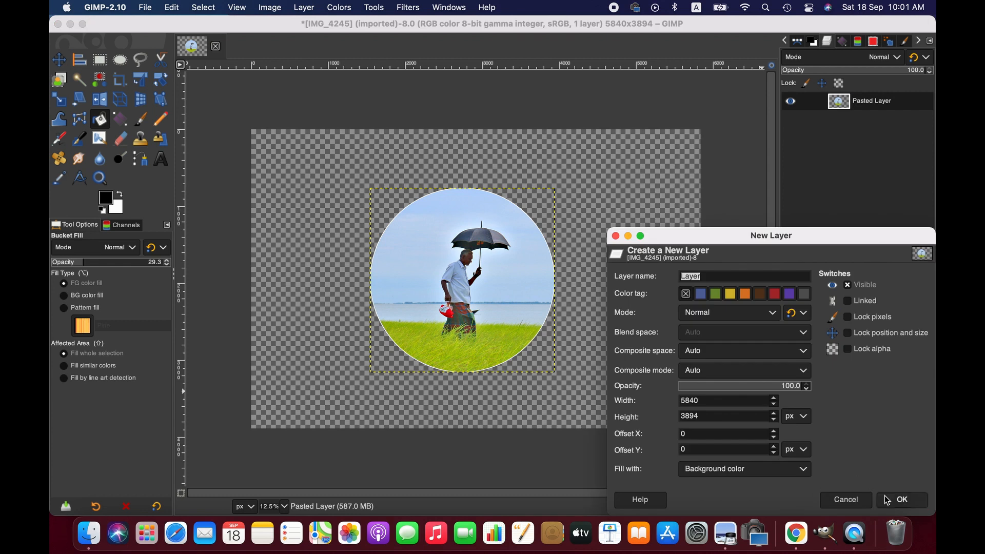
click(901, 500)
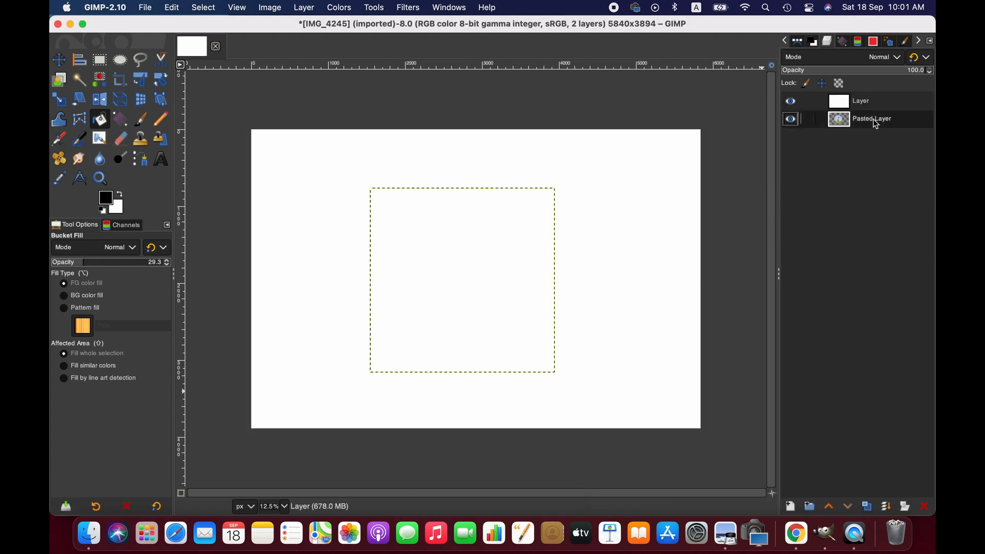
click(828, 506)
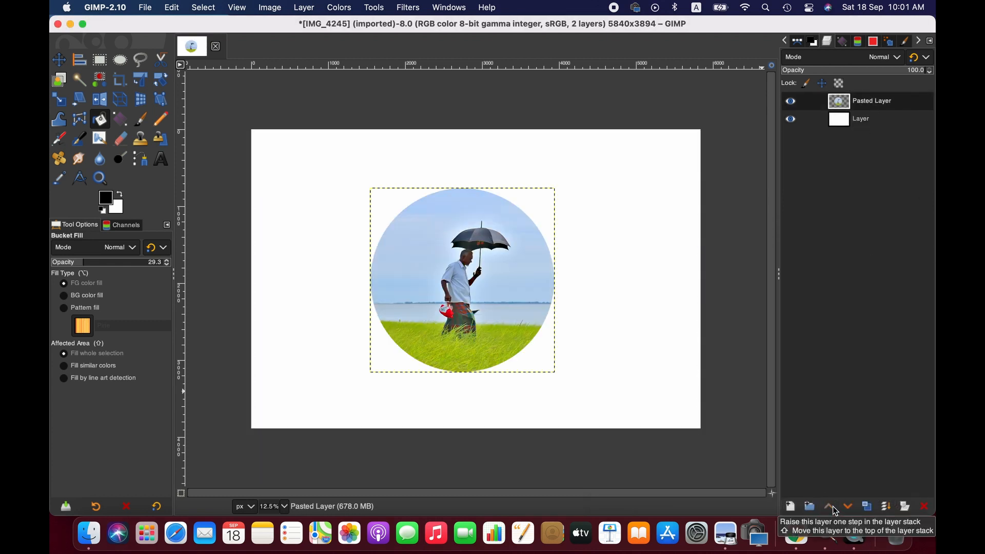